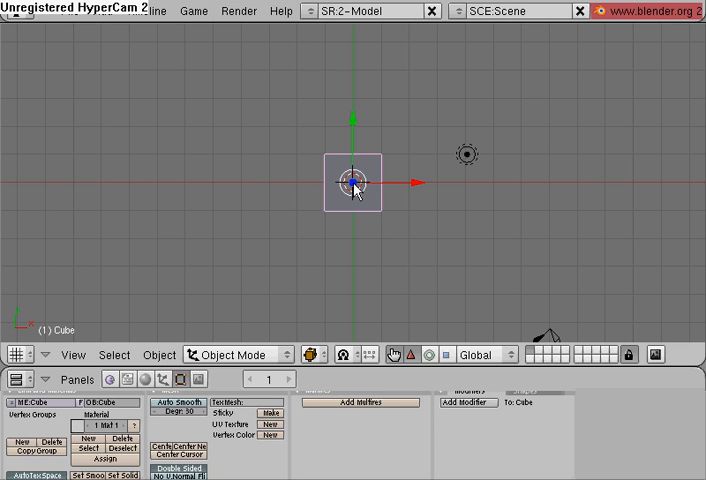
pyautogui.moveTo(365, 190)
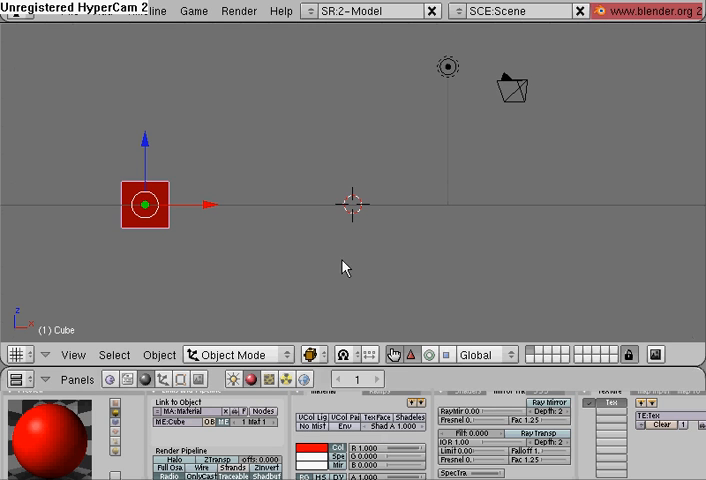
pyautogui.moveTo(257, 311)
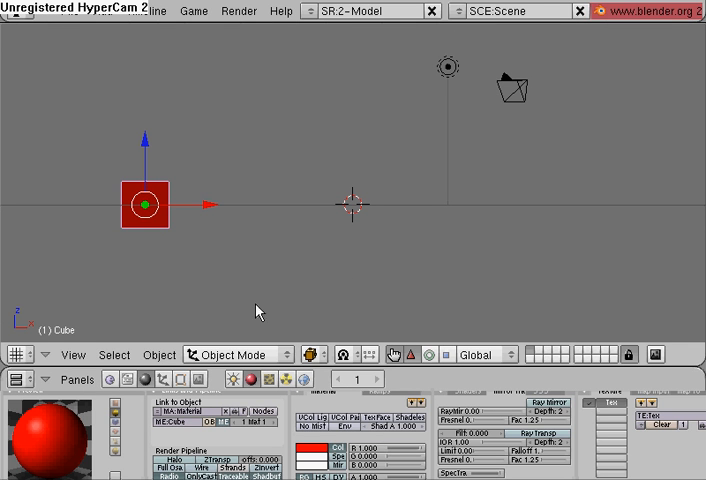
pyautogui.moveTo(5, 258)
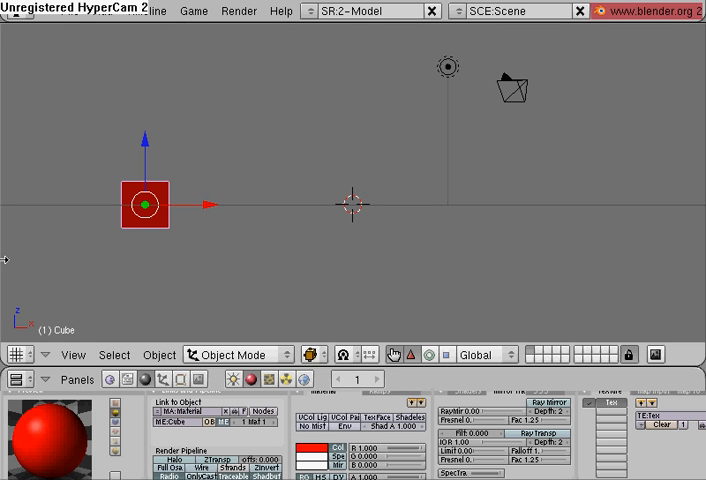
pyautogui.moveTo(15, 275)
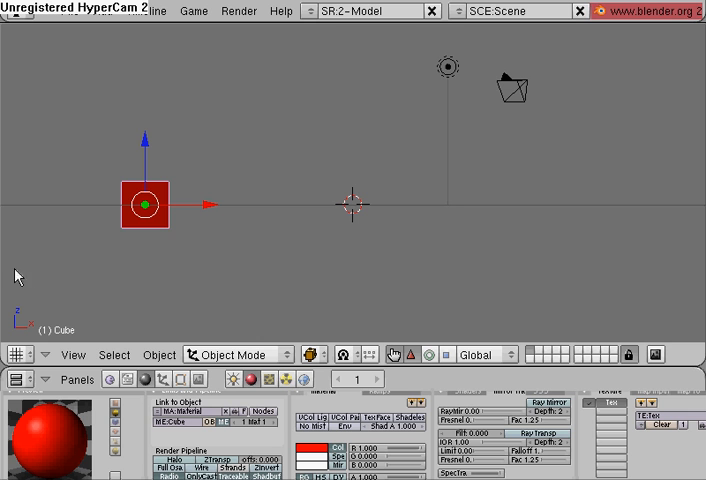
# Split the viewport into two stacked areas and make the lower one a Timeline
pyautogui.rightClick(15, 275)
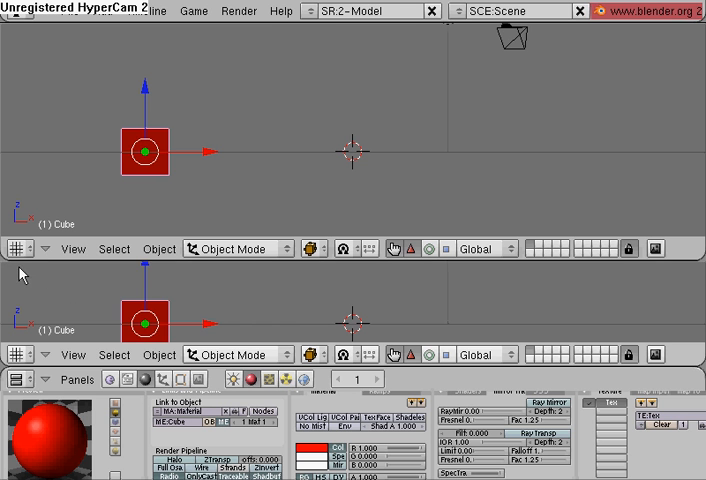
pyautogui.moveTo(383, 313)
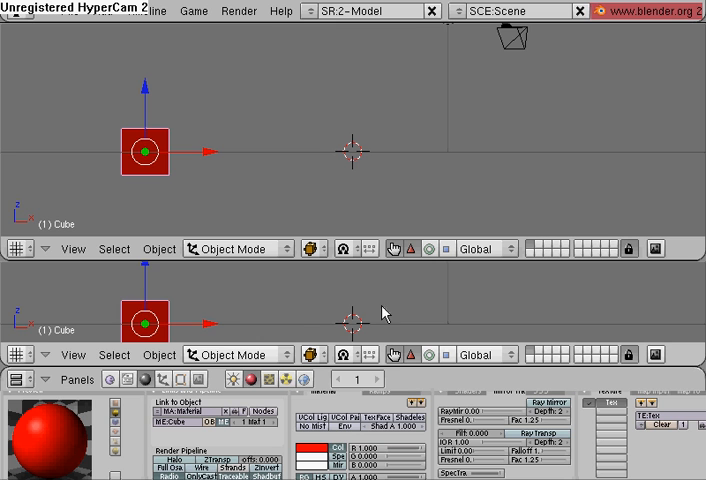
pyautogui.moveTo(16, 353)
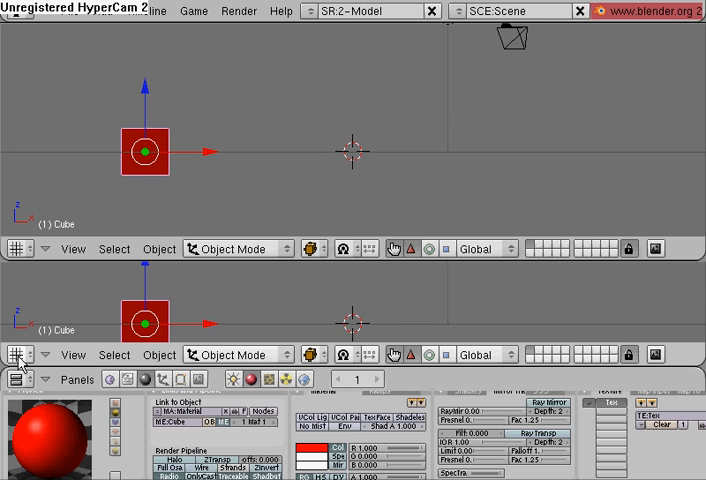
pyautogui.click(15, 354)
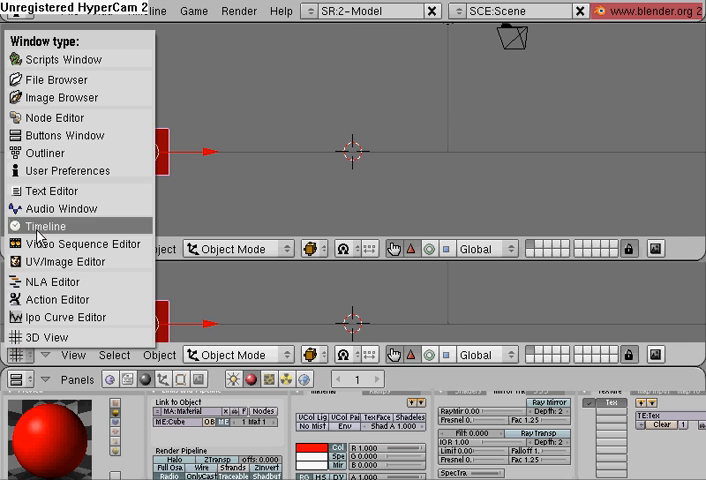
pyautogui.click(46, 225)
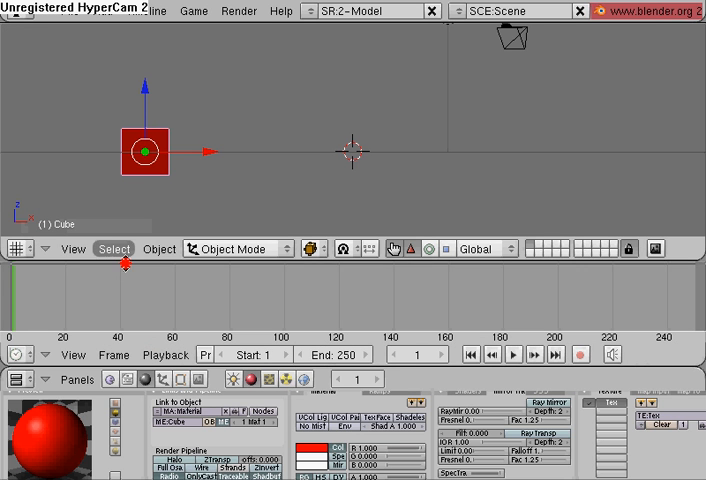
pyautogui.moveTo(184, 304)
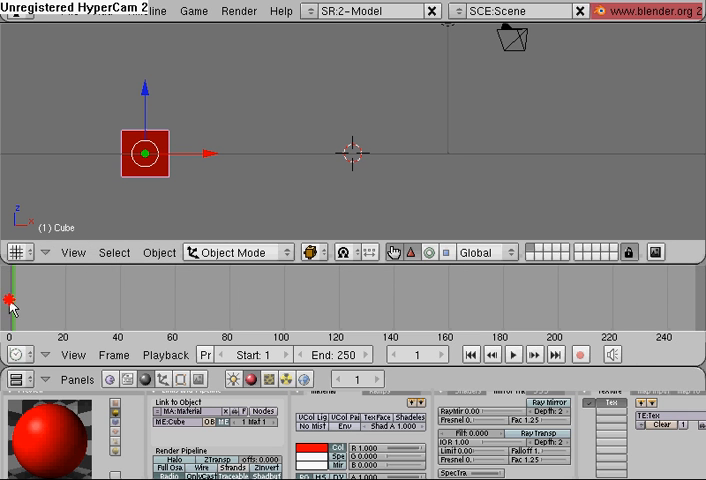
pyautogui.moveTo(148, 160)
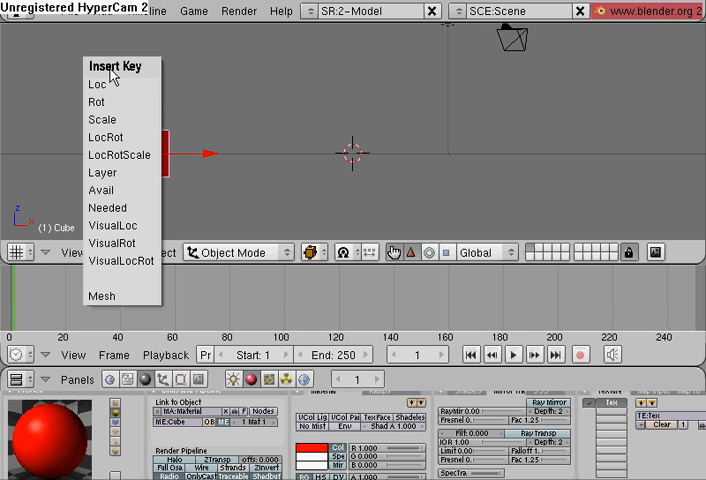
pyautogui.moveTo(108, 84)
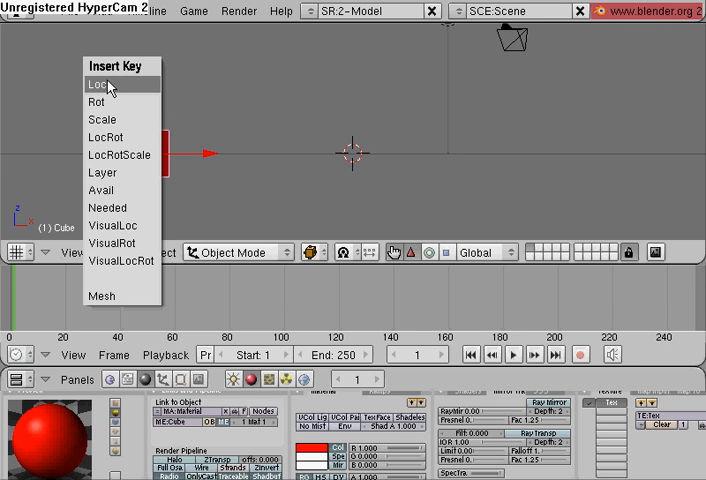
pyautogui.moveTo(110, 119)
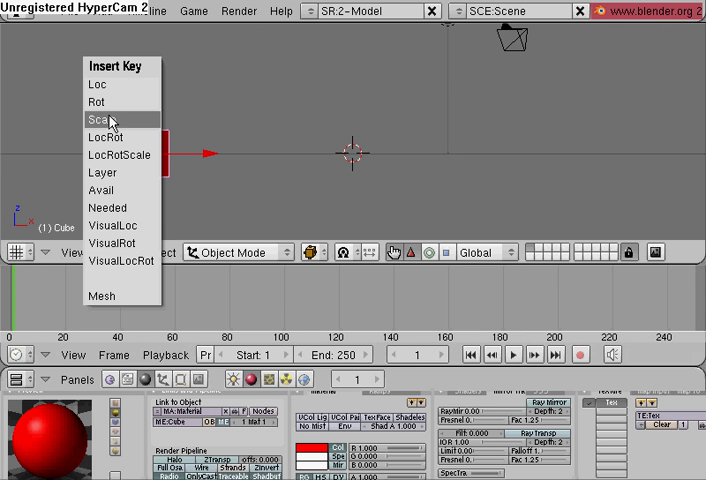
pyautogui.moveTo(120, 155)
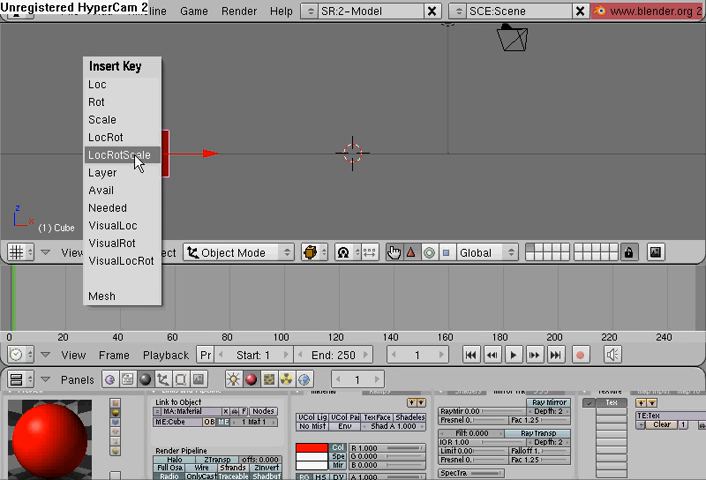
# Insert a LocRotScale keyframe for the cube at frame 1
pyautogui.click(120, 155)
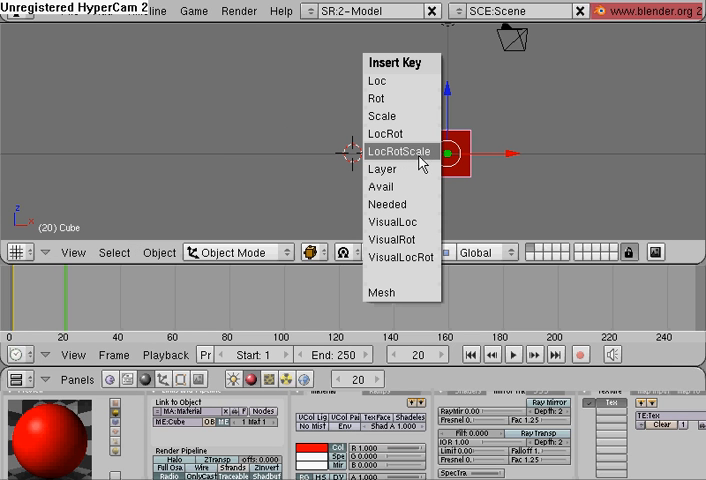
pyautogui.moveTo(410, 162)
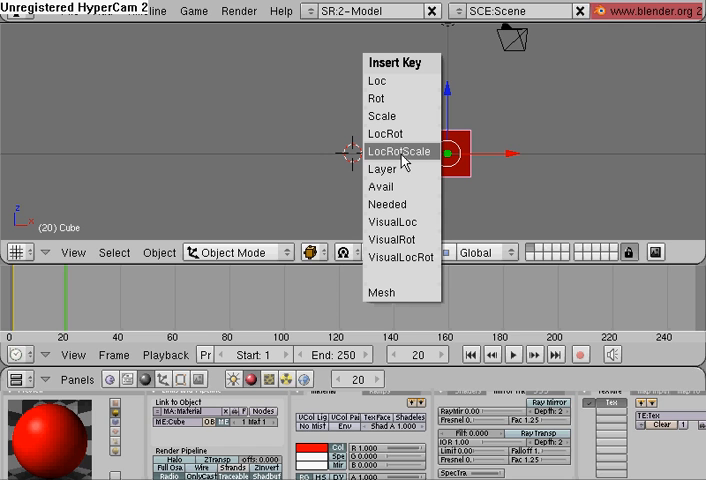
pyautogui.moveTo(405, 160)
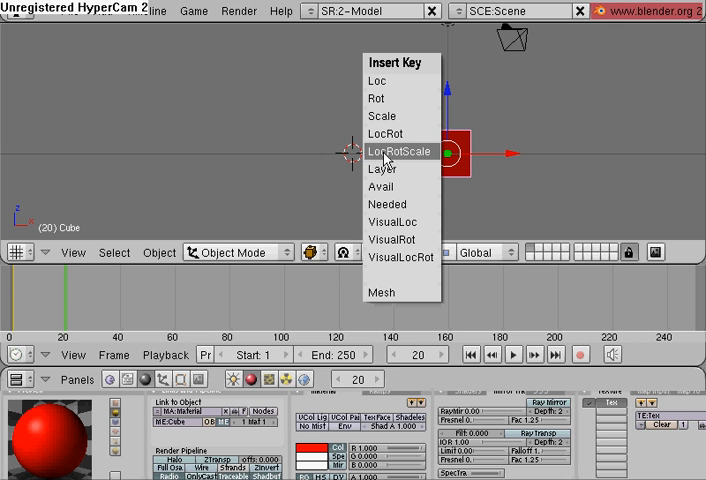
pyautogui.moveTo(398, 116)
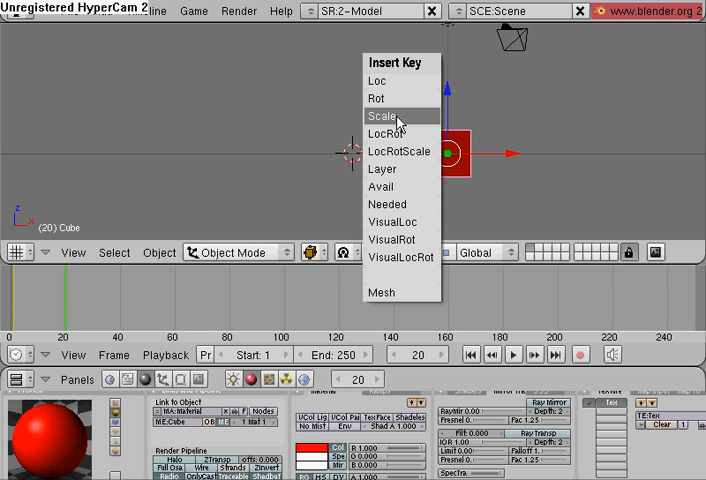
pyautogui.moveTo(383, 99)
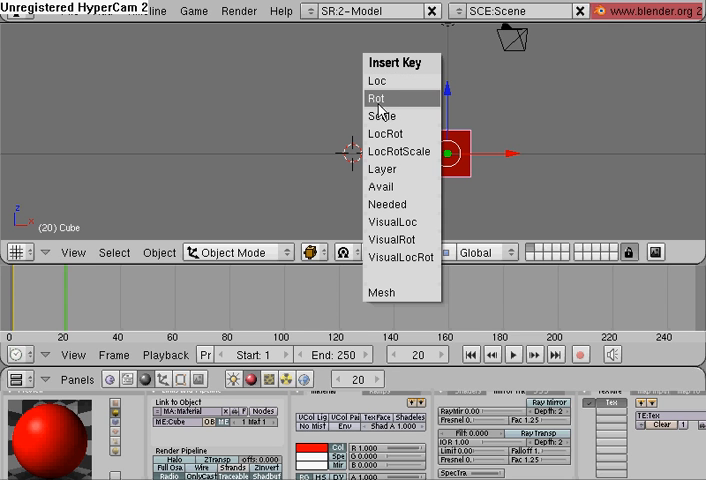
pyautogui.moveTo(382, 116)
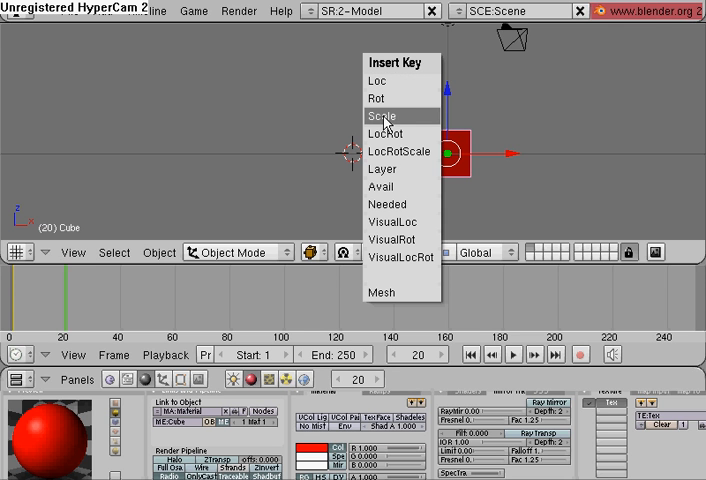
pyautogui.moveTo(398, 134)
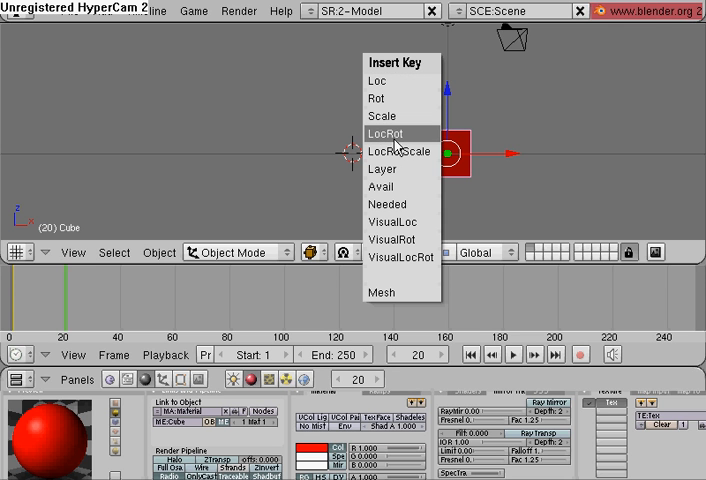
pyautogui.moveTo(398, 151)
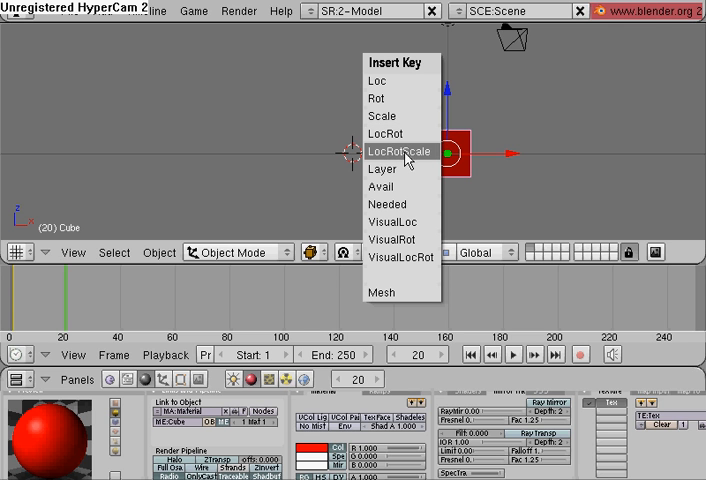
# Insert a LocRotScale keyframe for the right-shifted cube at frame 20
pyautogui.click(400, 151)
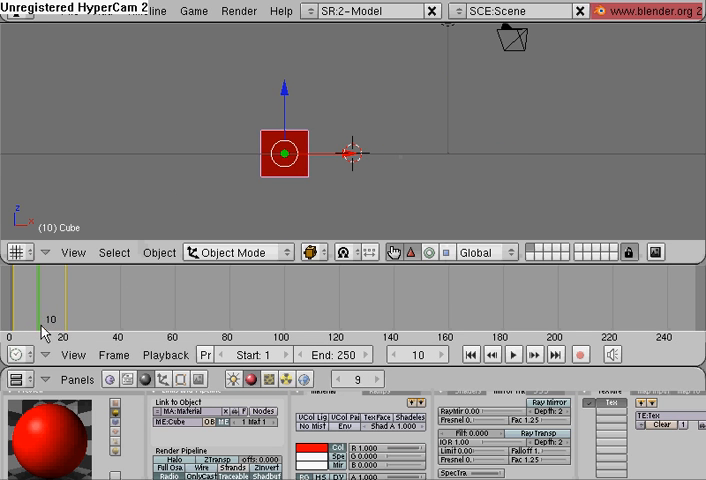
# At frame 10, insert a LocRotScale keyframe with the cube raised
pyautogui.moveTo(285, 150); pyautogui.dragTo(285, 82)
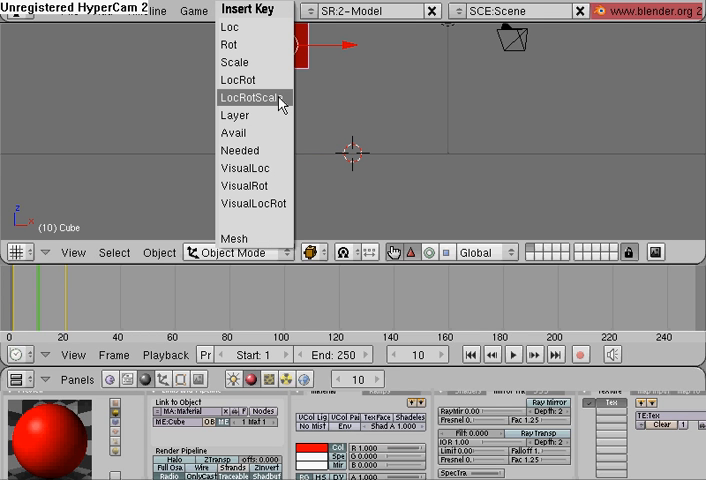
pyautogui.moveTo(253, 105)
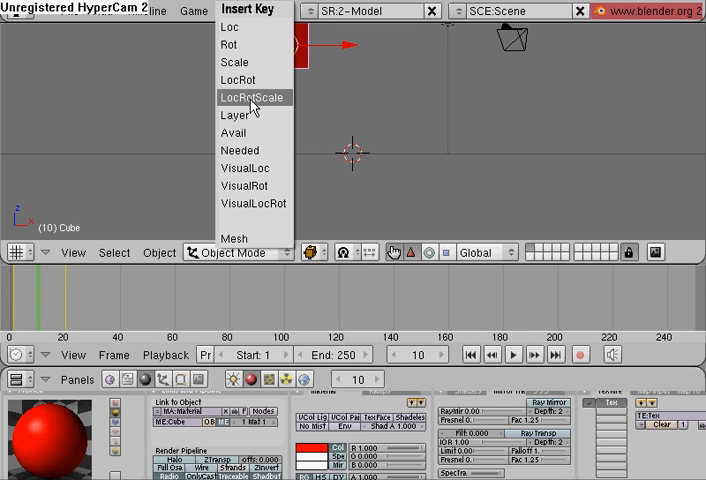
pyautogui.click(253, 97)
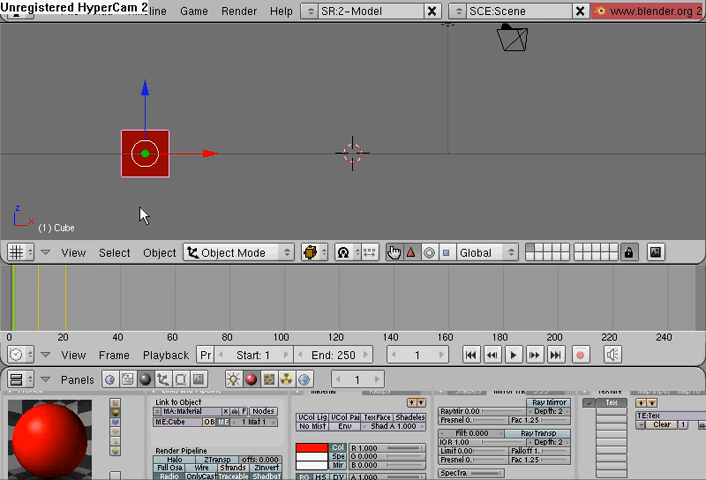
pyautogui.moveTo(449, 142)
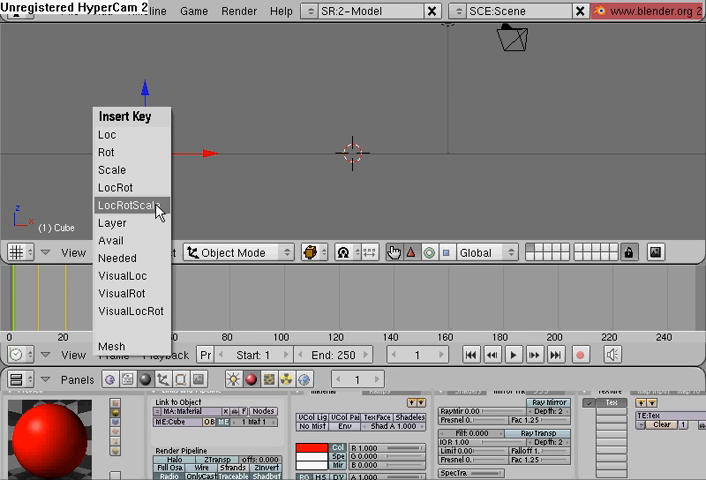
pyautogui.moveTo(150, 210)
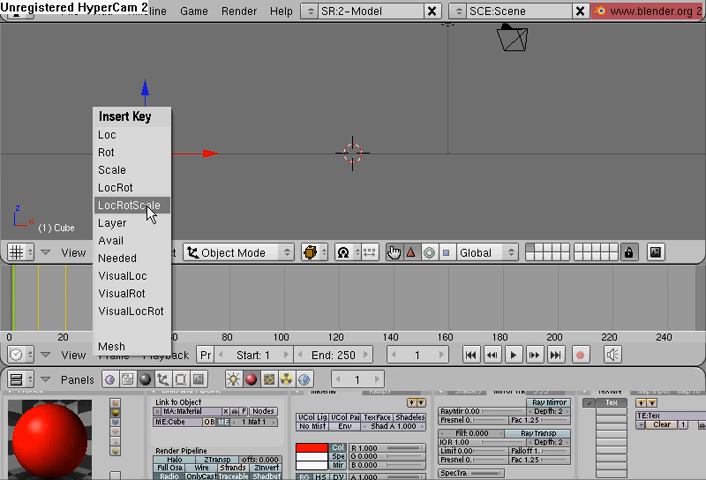
pyautogui.moveTo(148, 209)
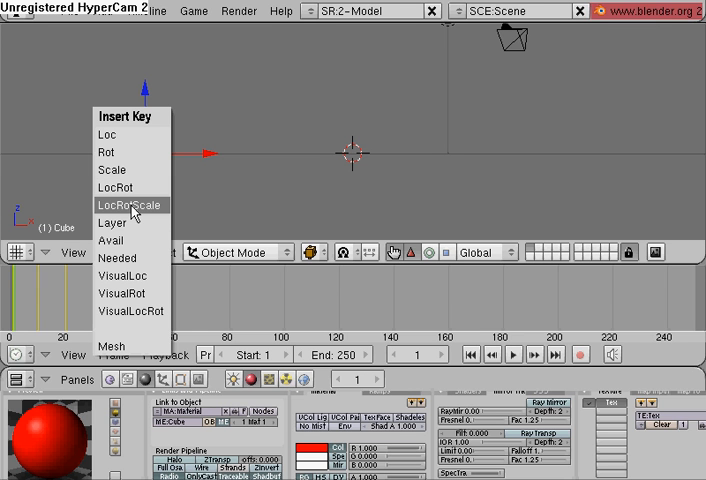
# Insert a LocRotScale keyframe for the cube's starting state at frame 1
pyautogui.click(128, 204)
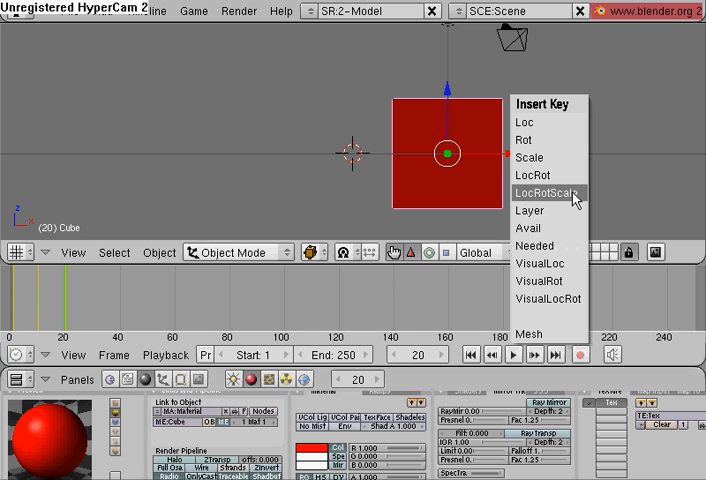
# Key the enlarged cube with LocRotScale at frame 20, then jump to frame 1
pyautogui.click(543, 192)
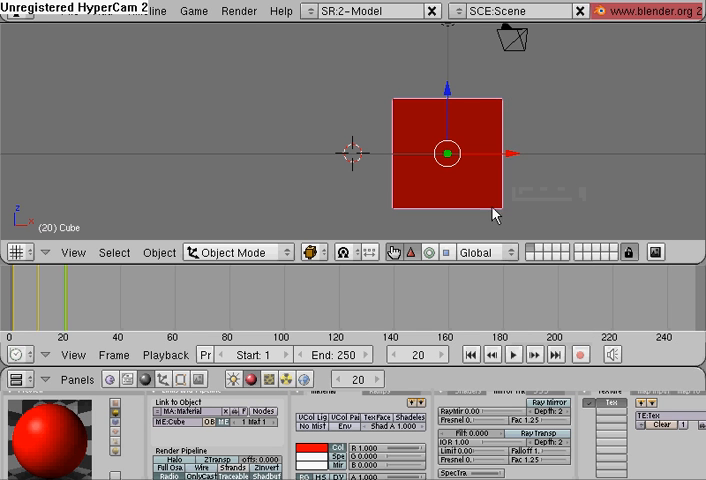
pyautogui.click(492, 354)
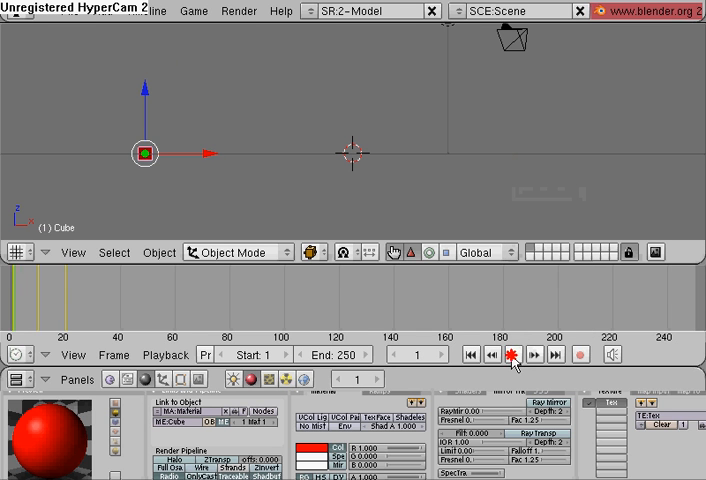
# Set the animation end frame to 21 and play the loop from frame 1
pyautogui.click(513, 355)
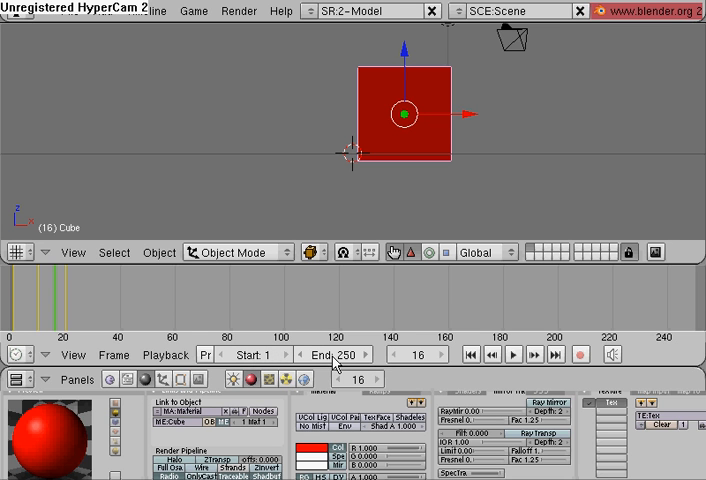
pyautogui.moveTo(238, 348)
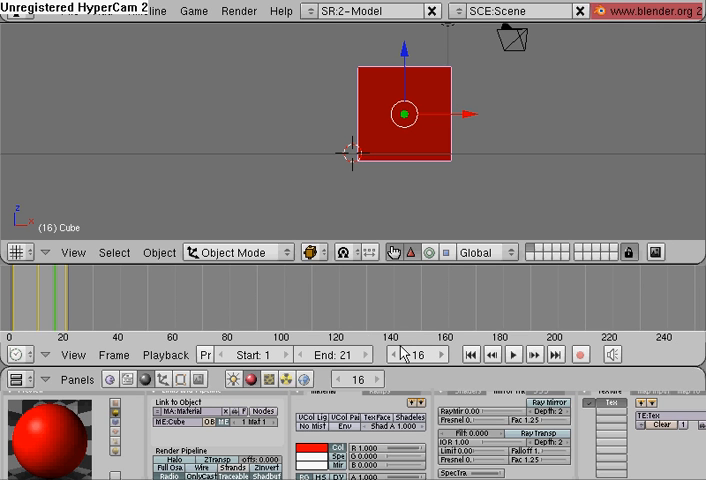
pyautogui.click(470, 355)
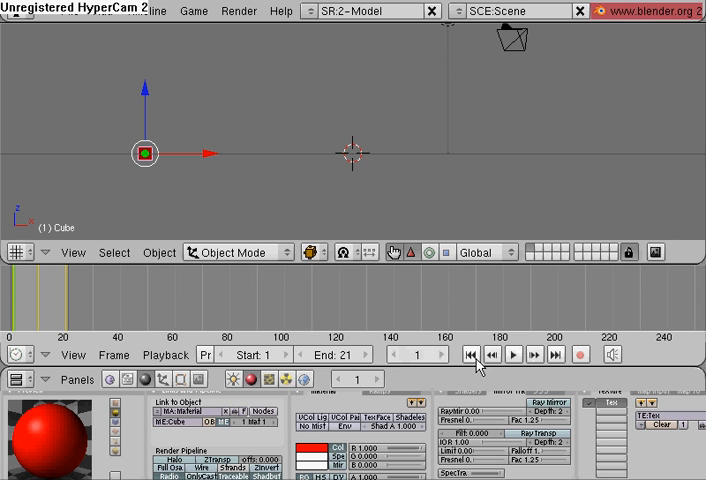
pyautogui.click(515, 354)
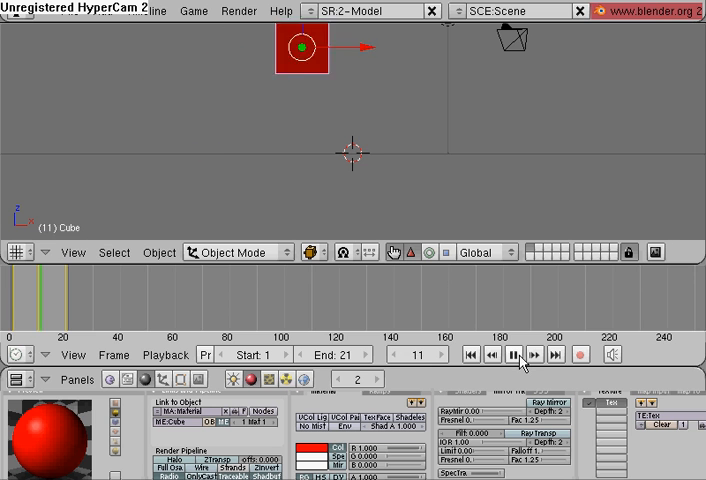